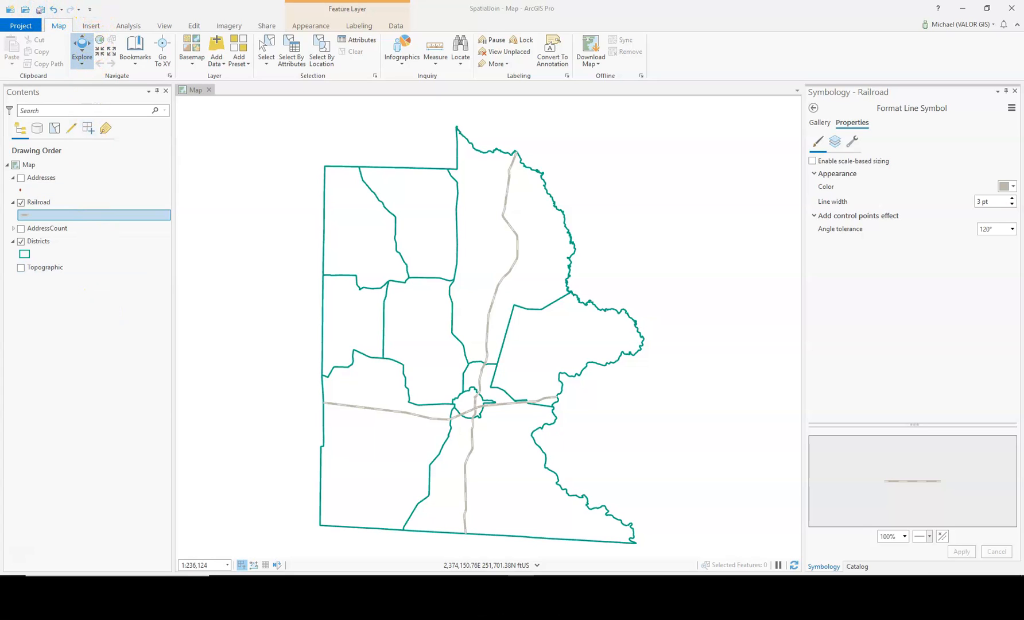
mouse_move(10, 10)
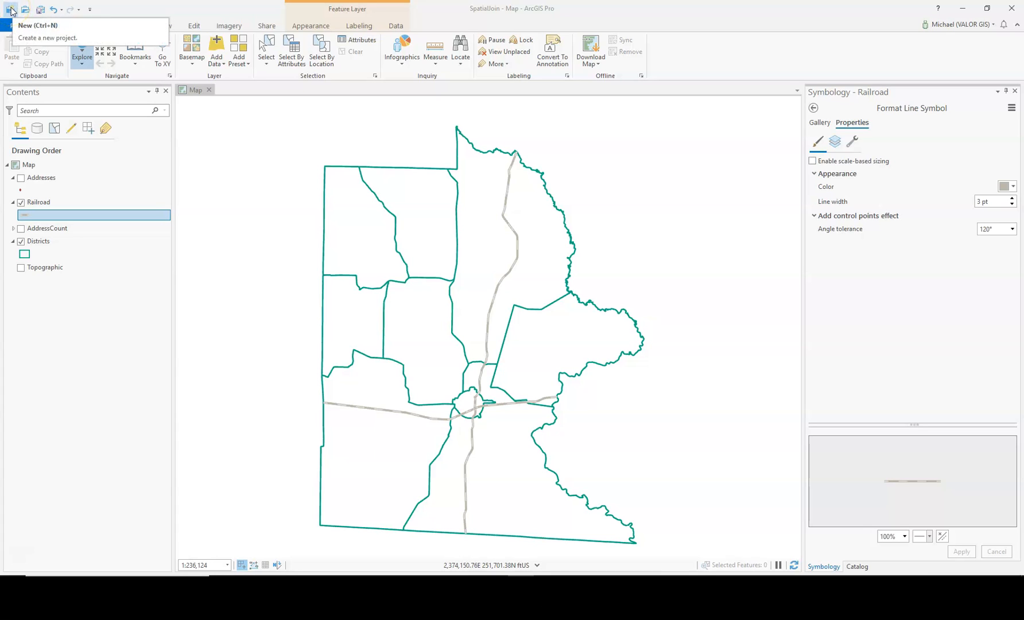
Start and cancel New Project and Open Project, then hide the Topographic basemap.
left_click(11, 9)
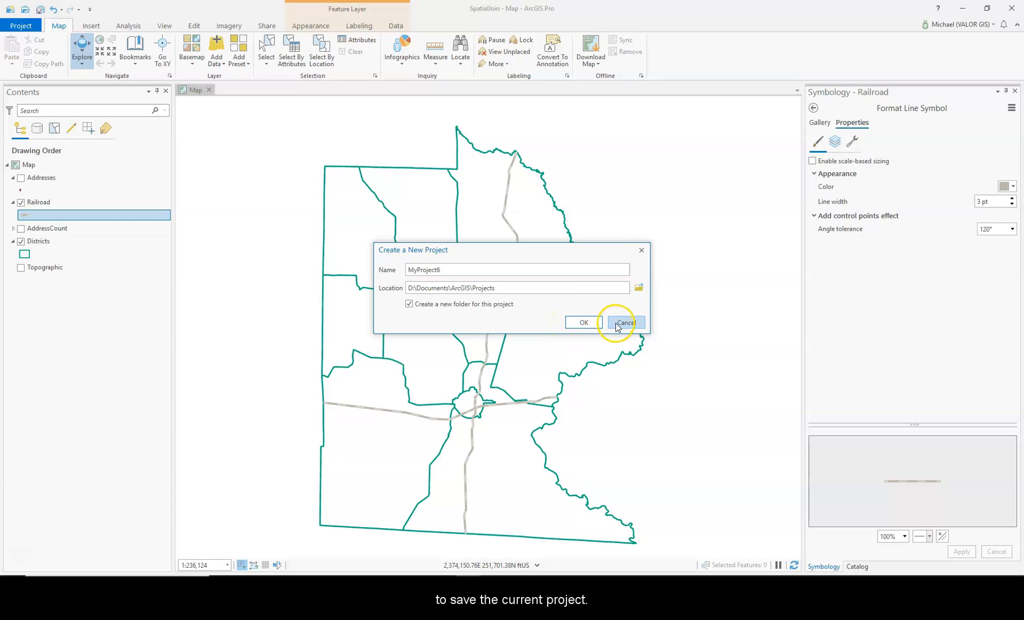
left_click(625, 323)
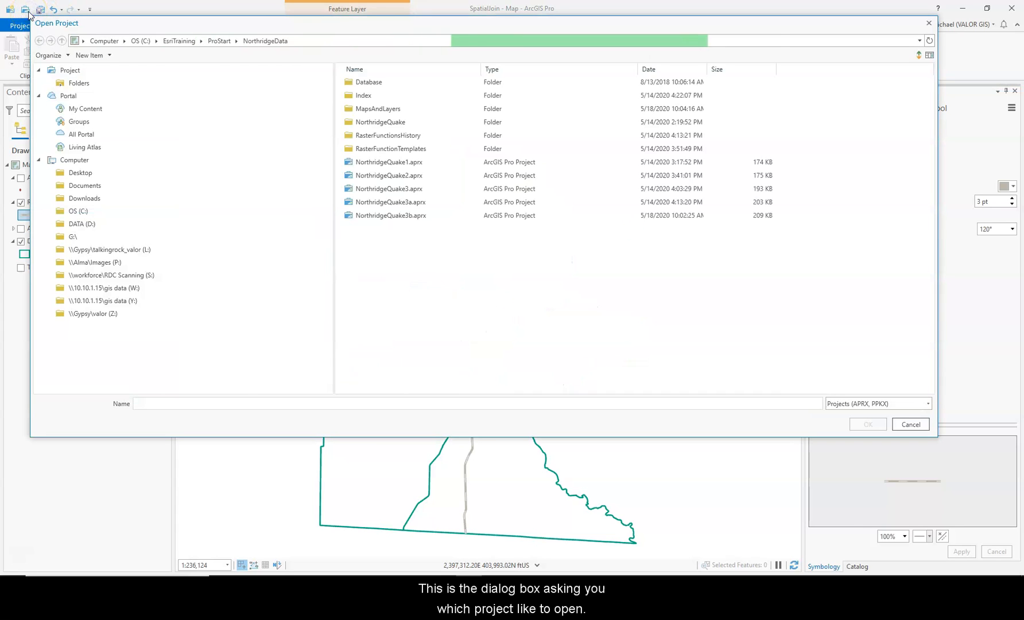
left_click(70, 70)
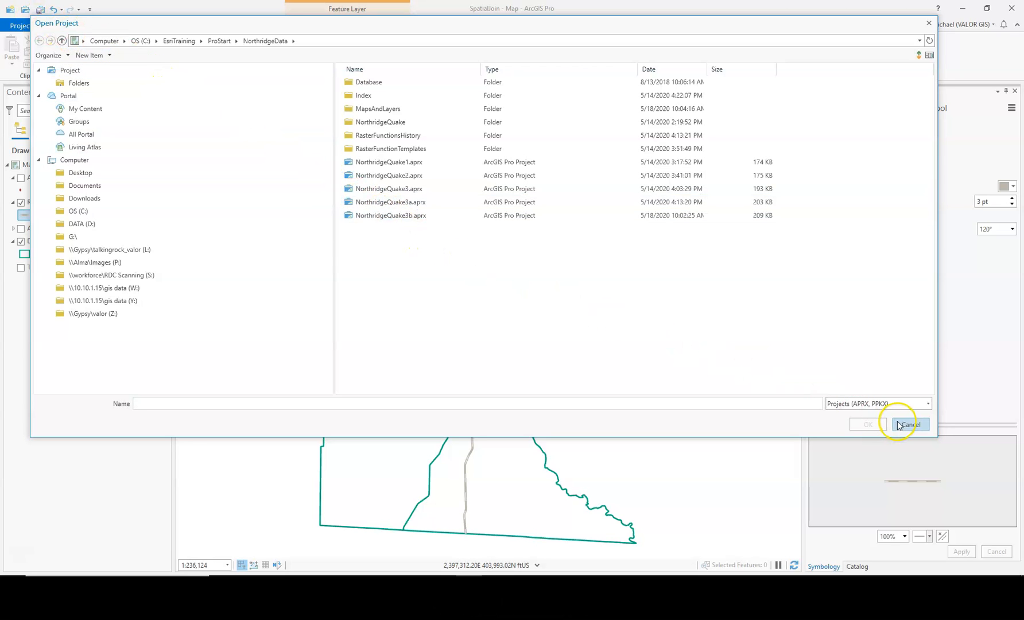
left_click(910, 423)
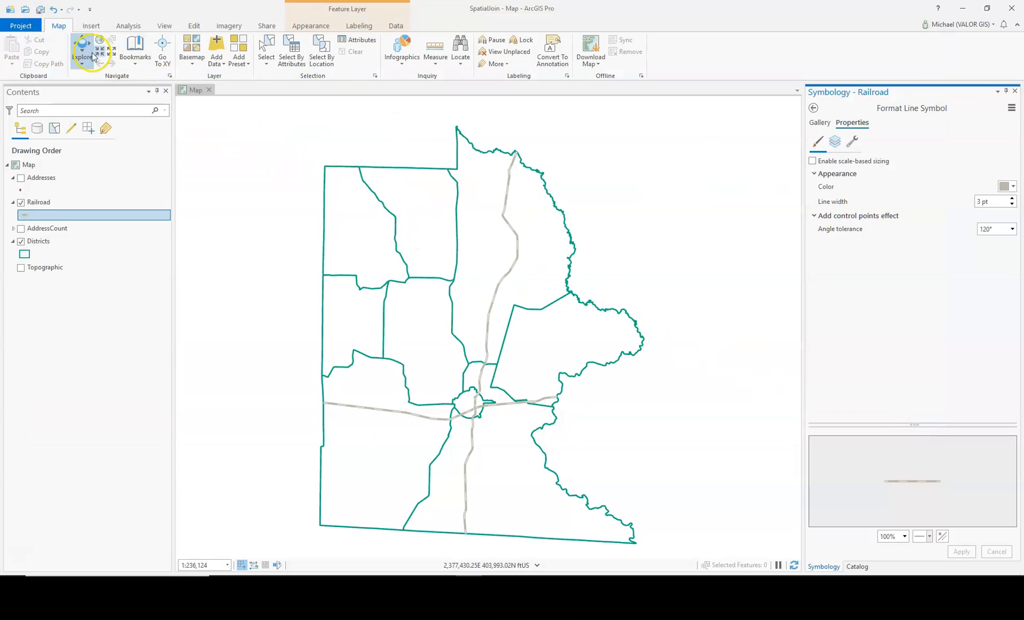
mouse_move(41, 9)
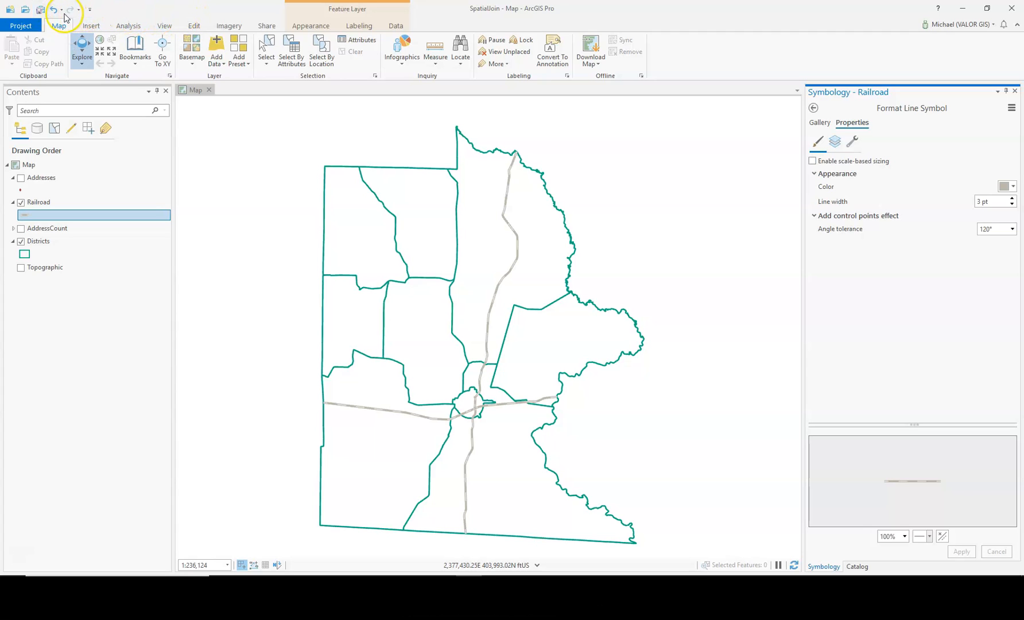
mouse_move(54, 10)
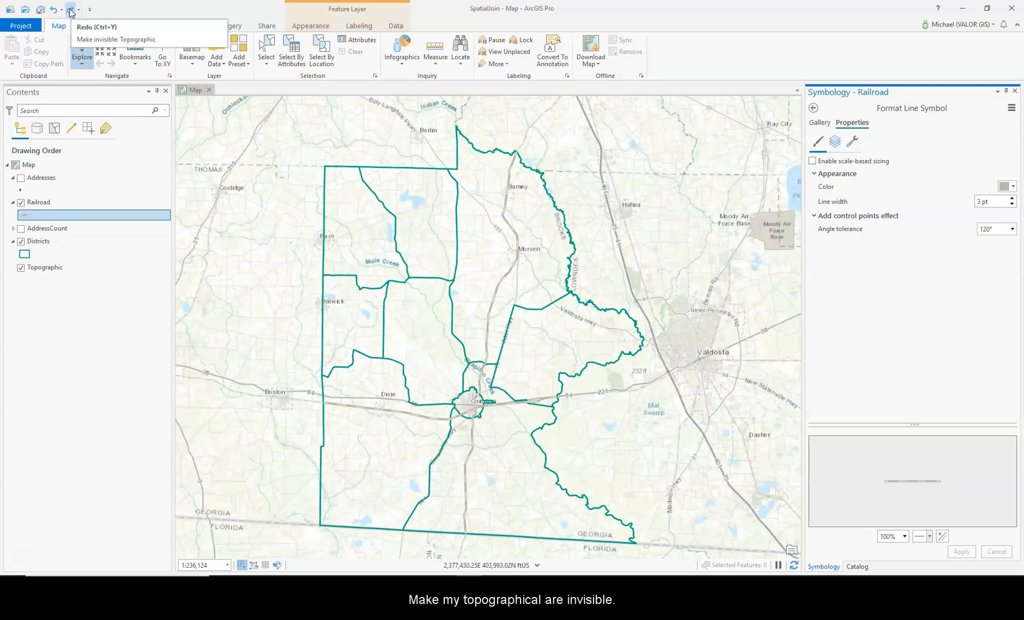
left_click(20, 267)
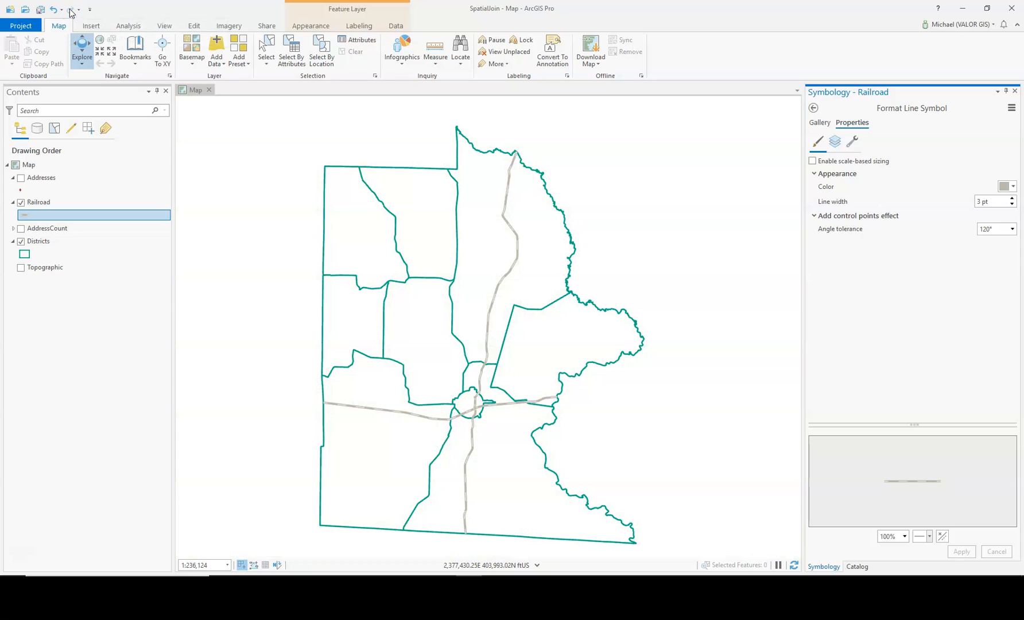
mouse_move(70, 13)
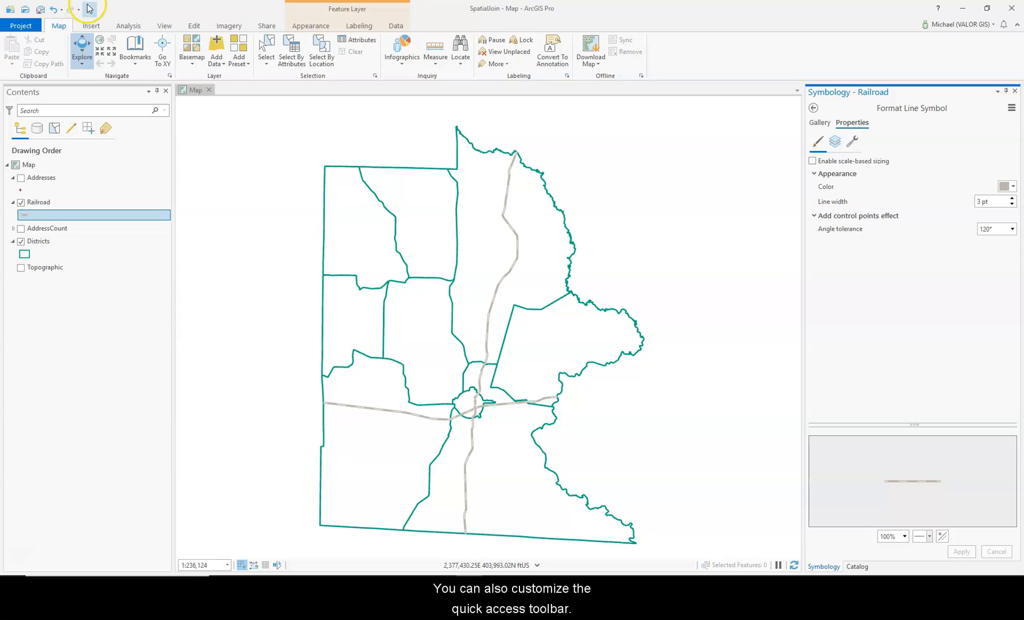
mouse_move(89, 8)
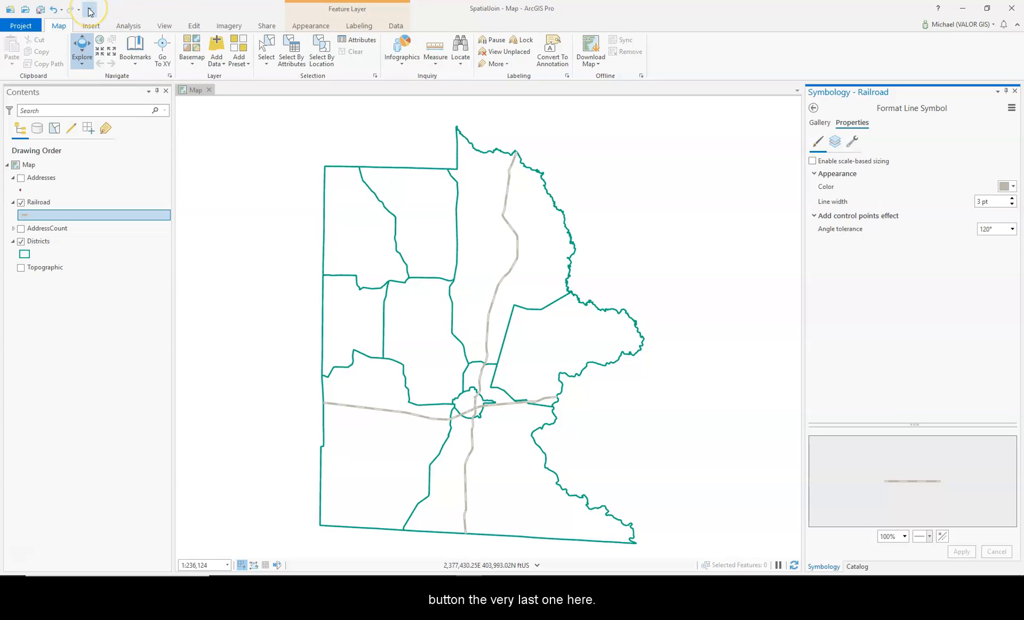
Move the Quick Access Toolbar below the ribbon, then back above it.
left_click(90, 12)
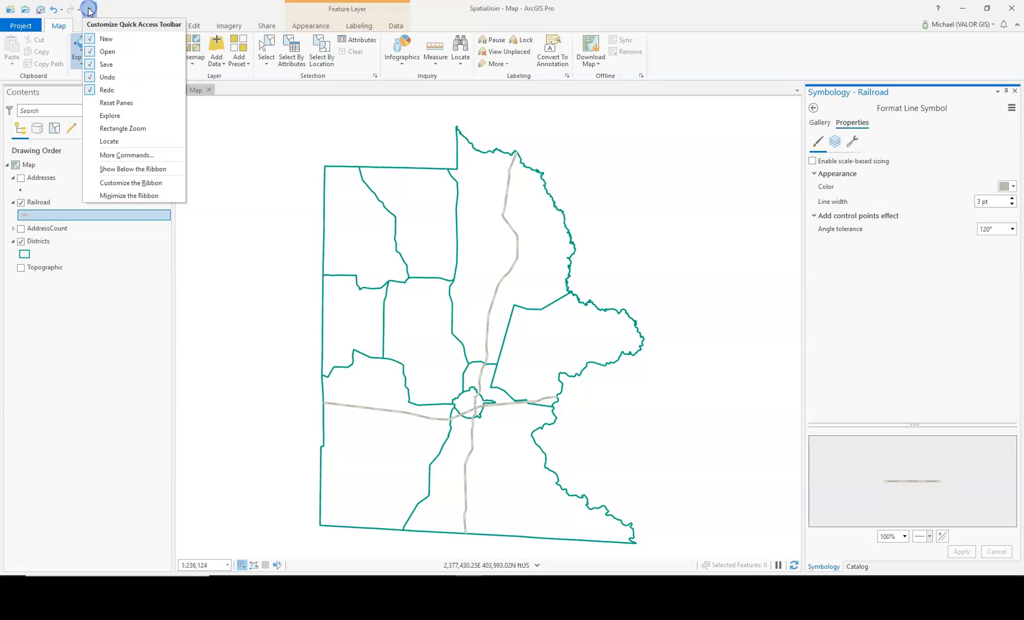
mouse_move(120, 67)
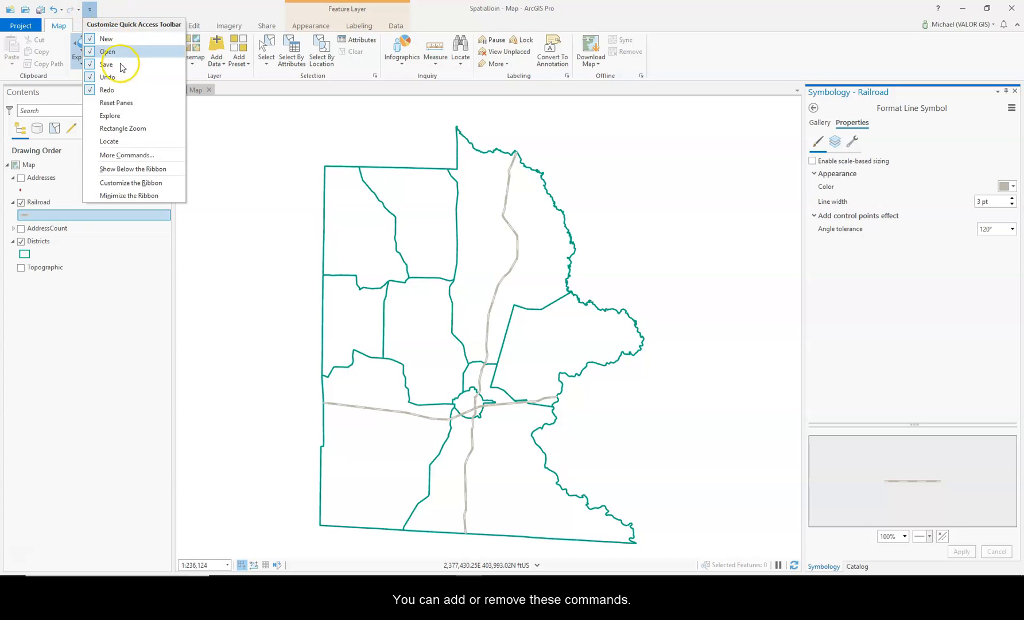
mouse_move(147, 120)
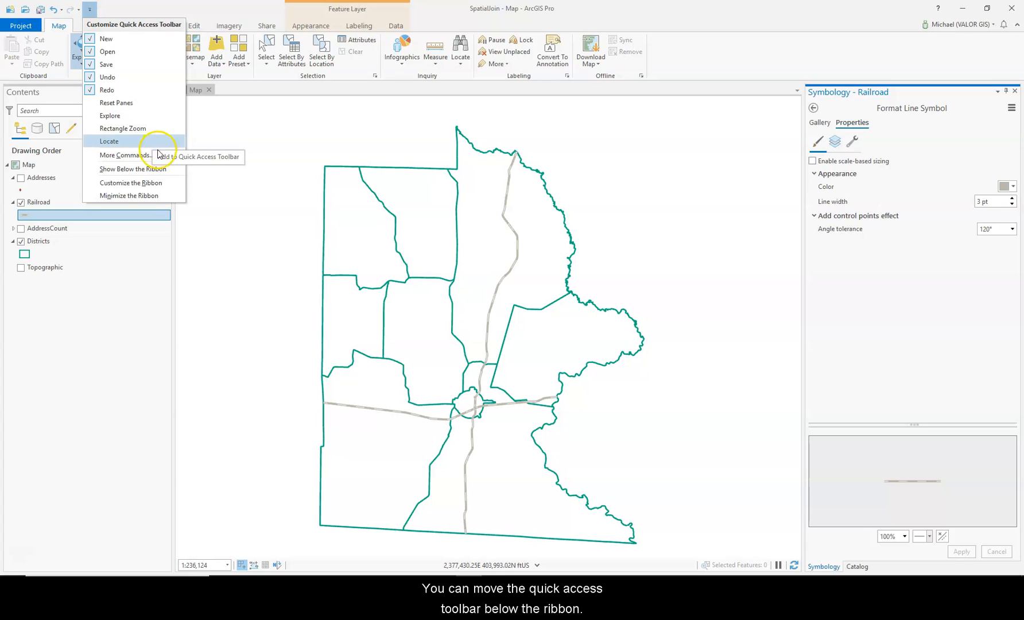
mouse_move(134, 169)
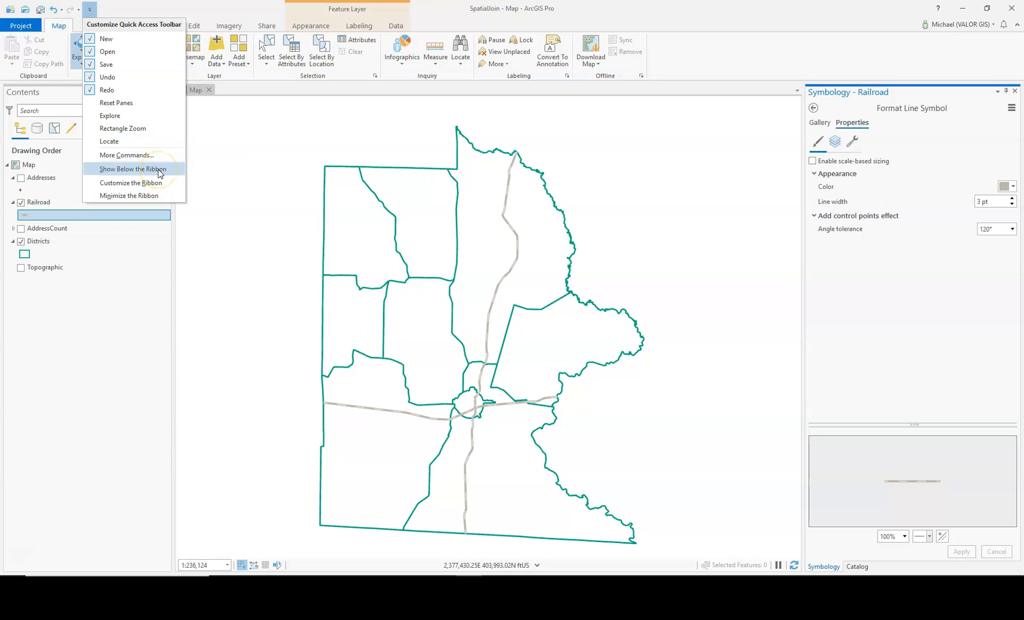
left_click(133, 168)
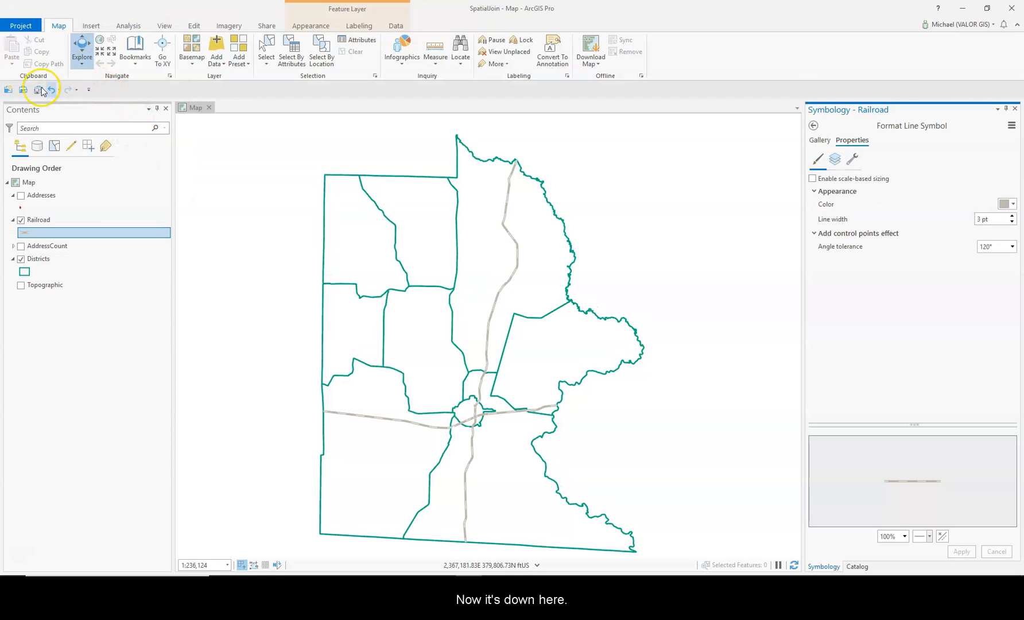
left_click(89, 89)
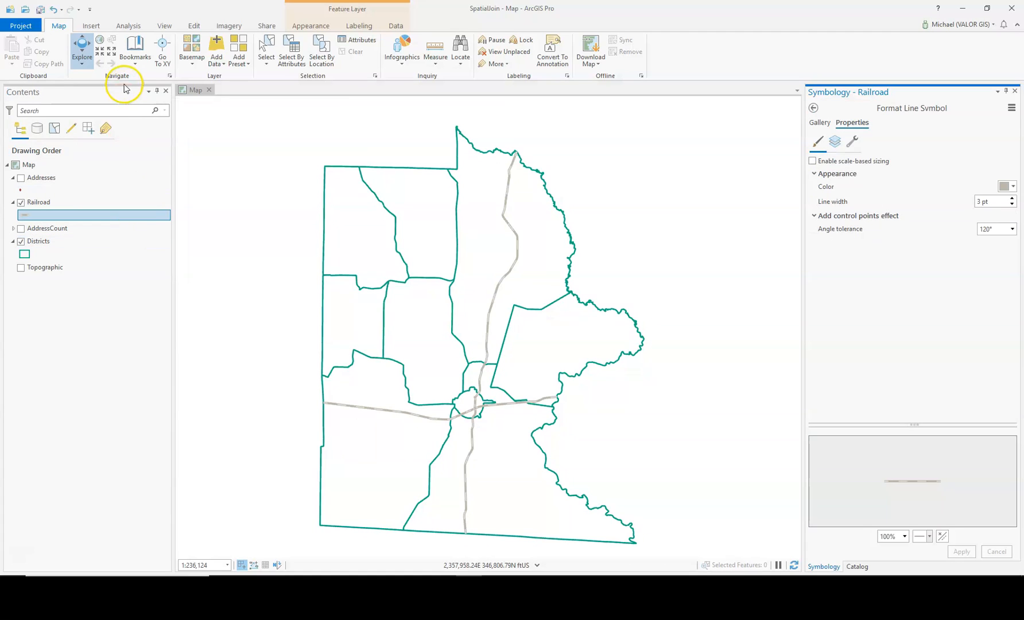
mouse_move(134, 50)
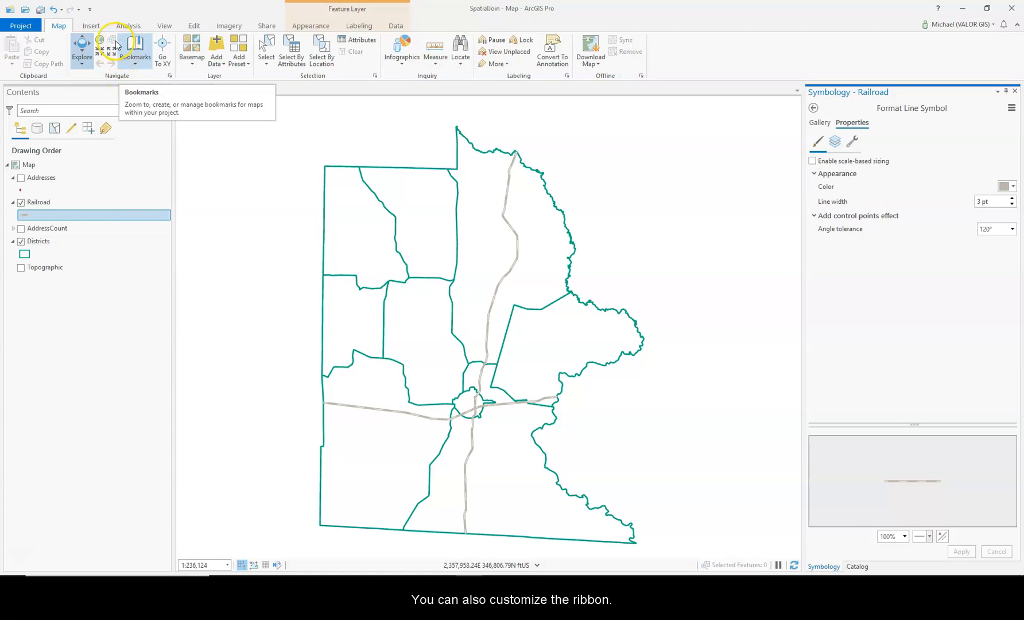
Collapse the ribbon to tab names, restore it, and reopen the quick-access command list.
left_click(90, 9)
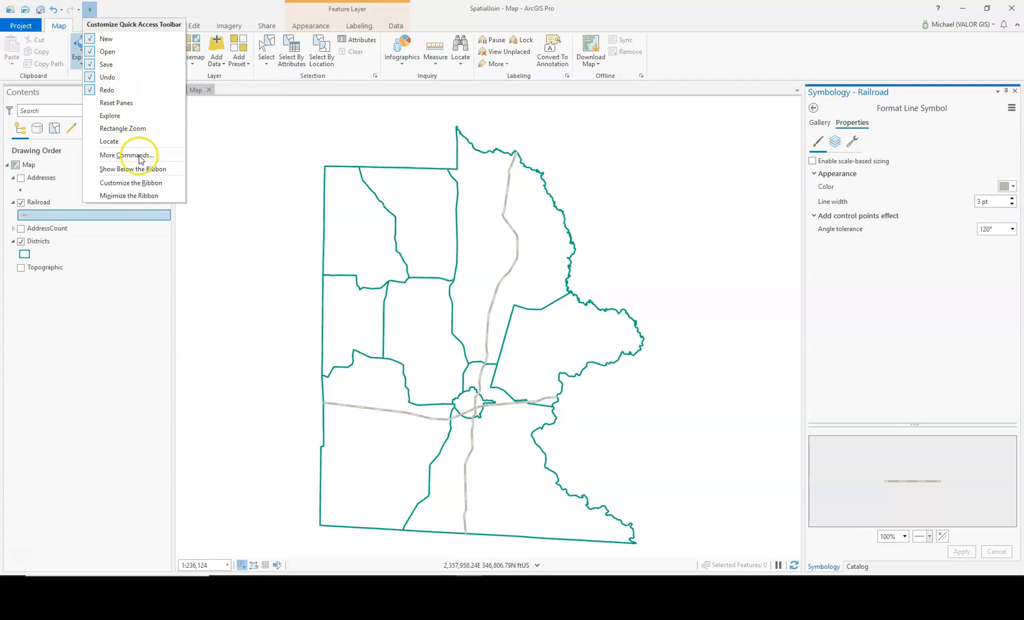
mouse_move(131, 182)
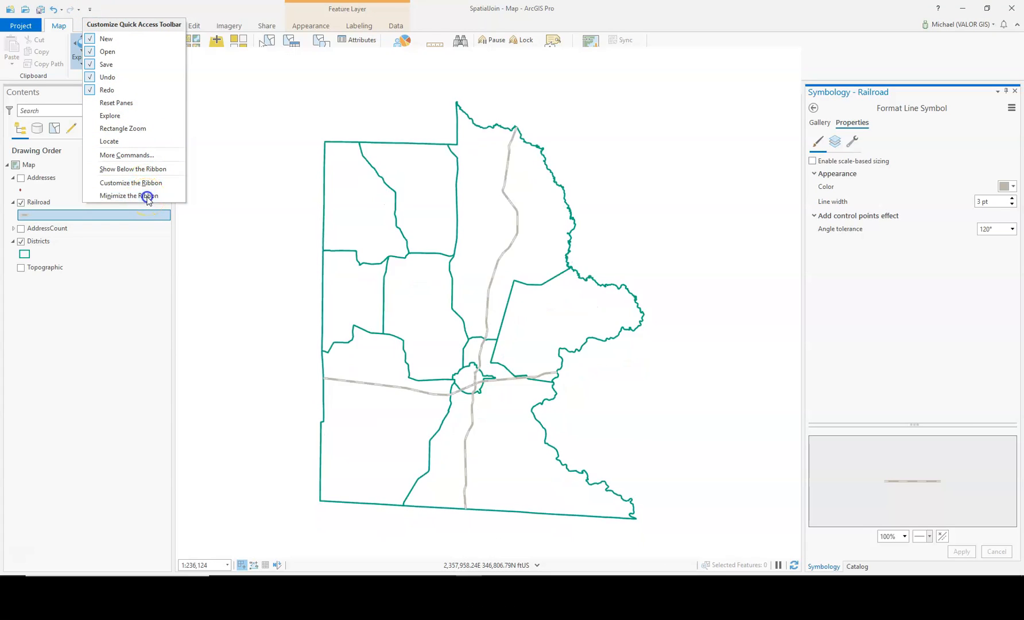
left_click(130, 195)
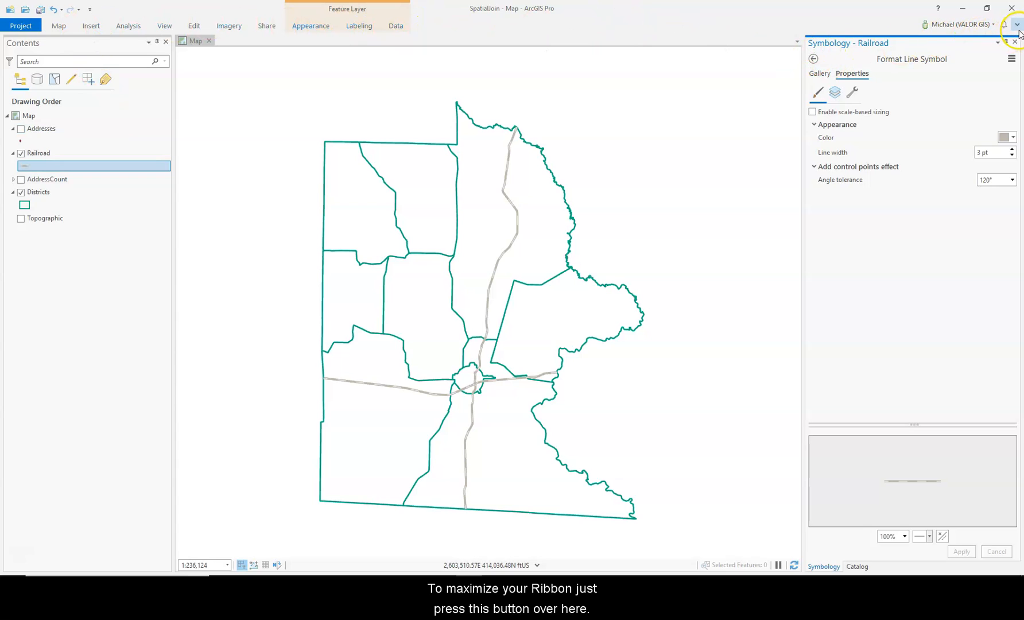
mouse_move(1017, 26)
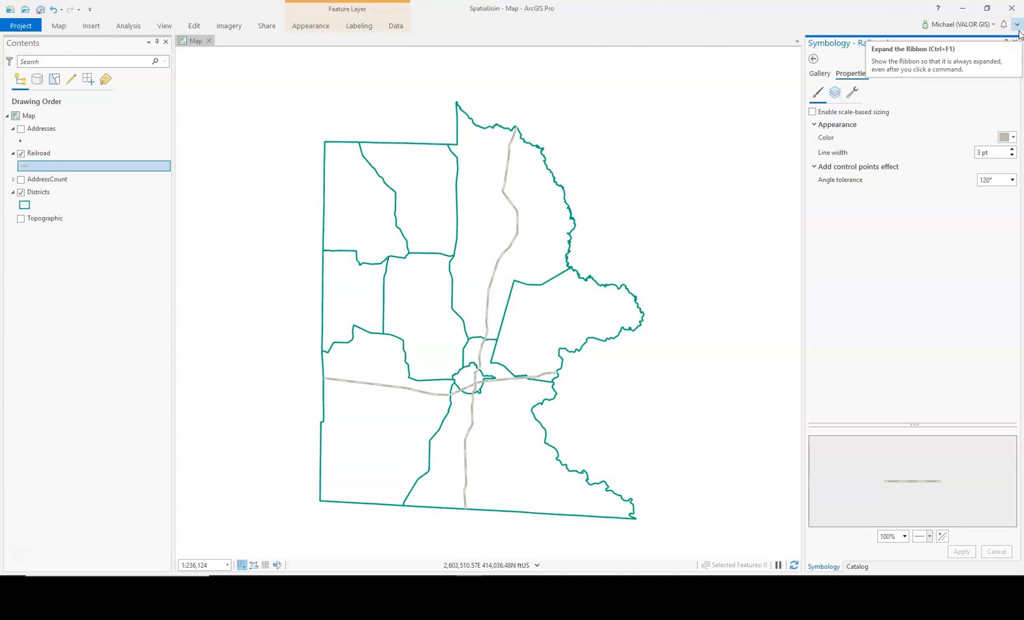
left_click(1019, 34)
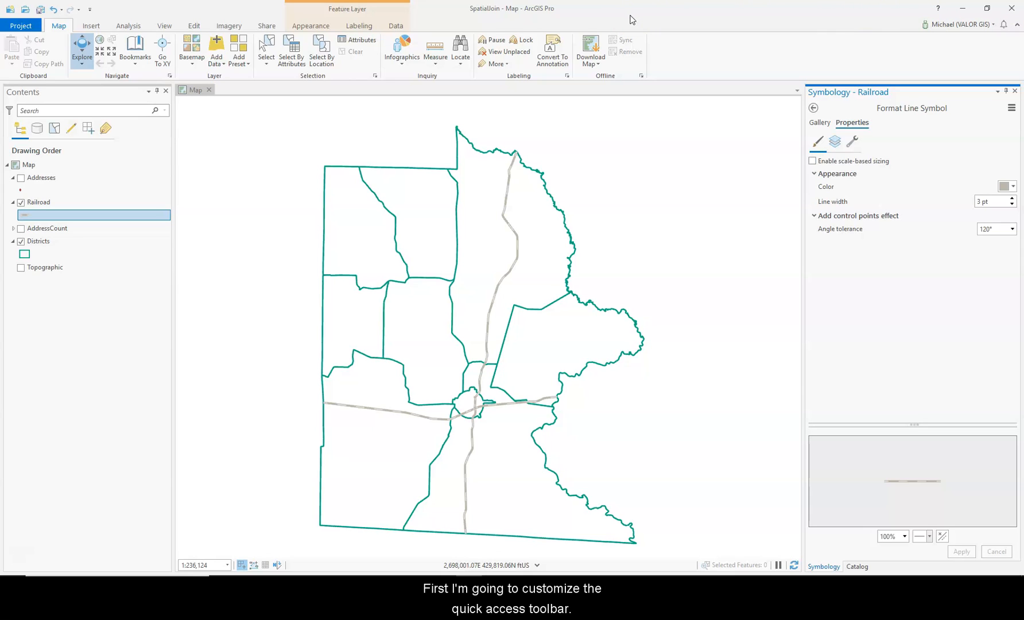
mouse_move(130, 6)
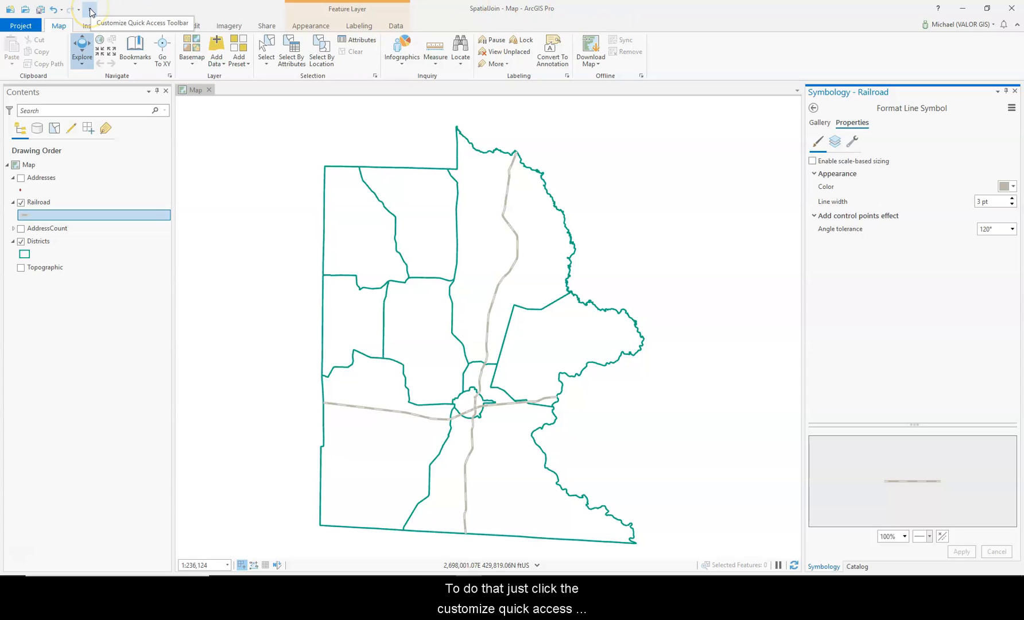
left_click(91, 8)
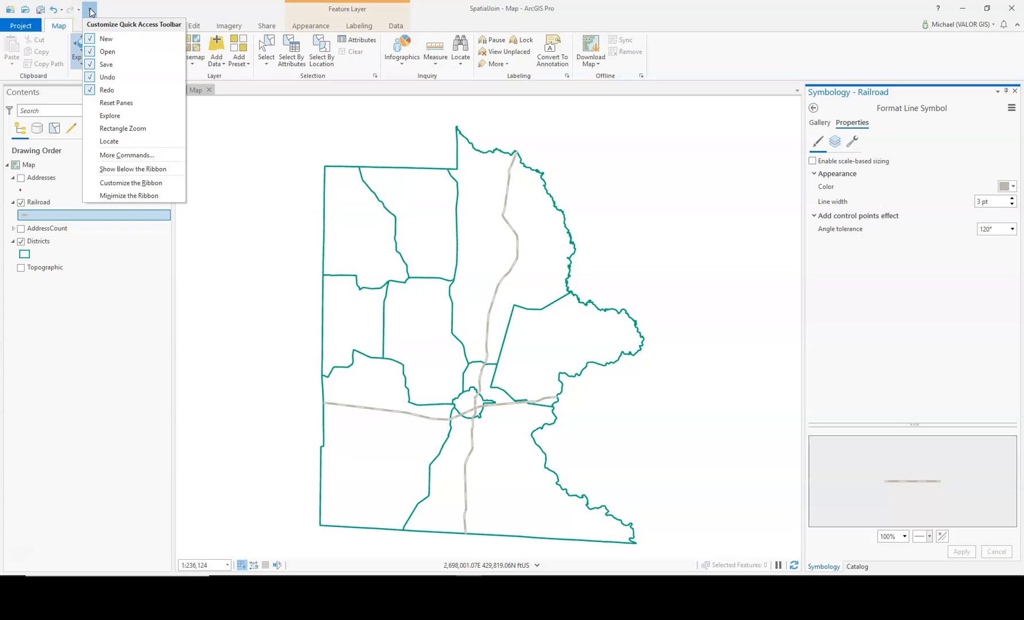
mouse_move(127, 155)
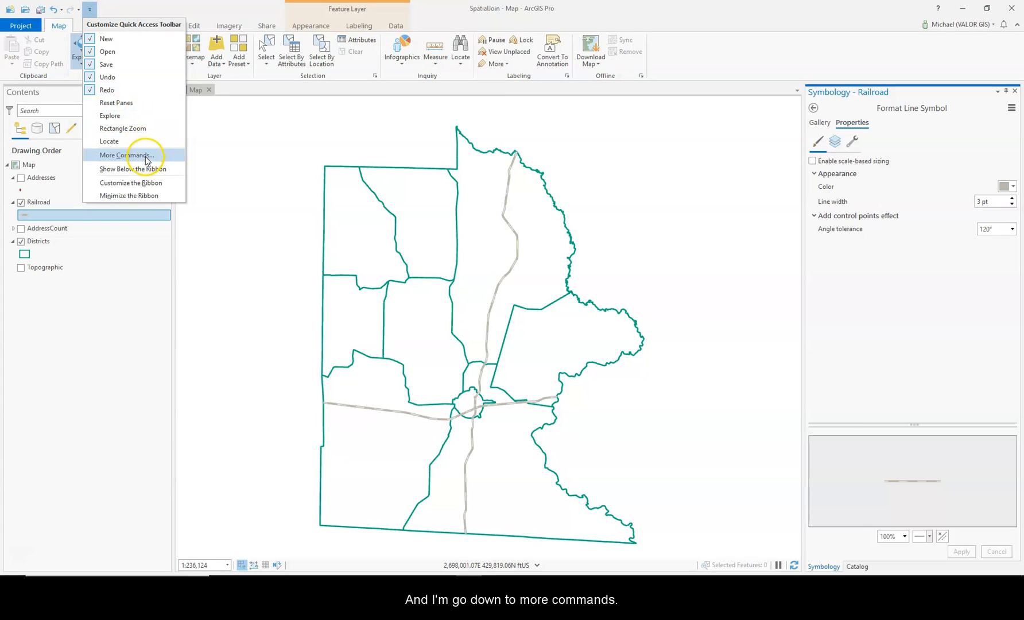
In Quick Access Toolbar options, expand the Edit tab's Manage Edits command group.
left_click(126, 155)
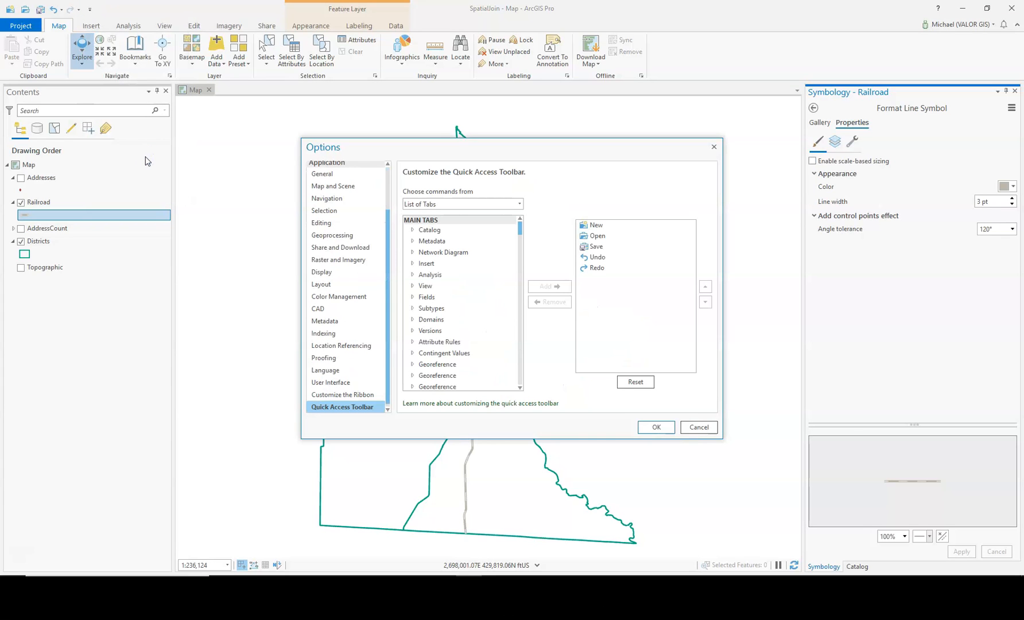
mouse_move(479, 192)
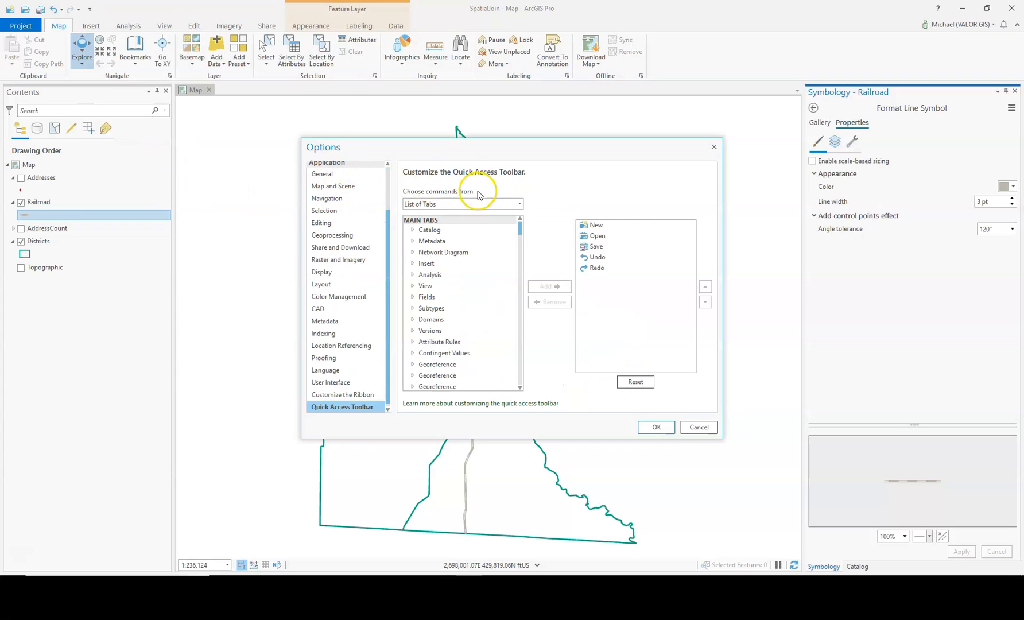
mouse_move(465, 226)
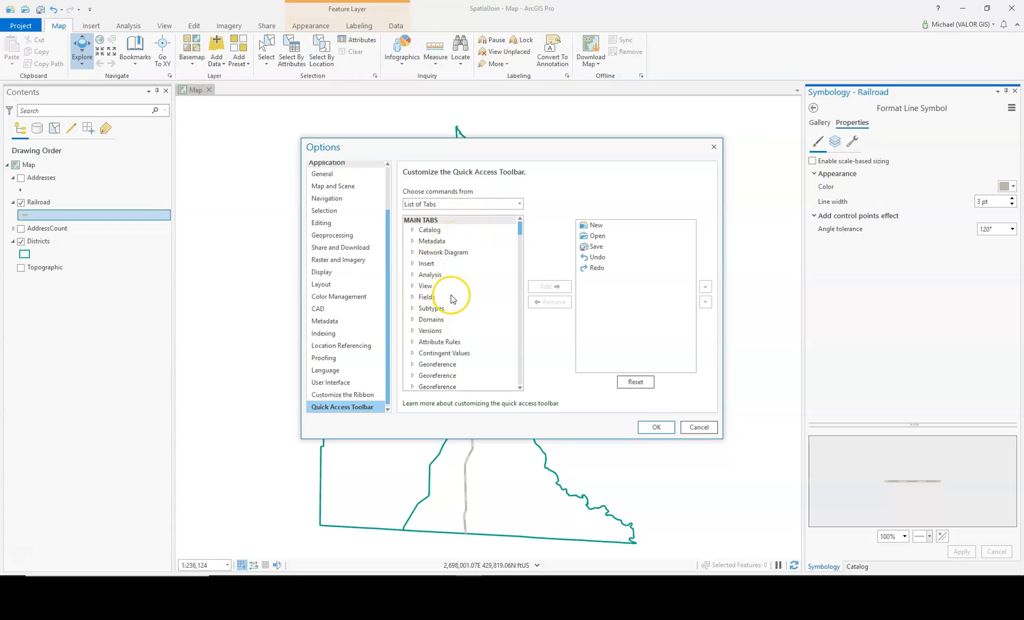
scroll("down", 3)
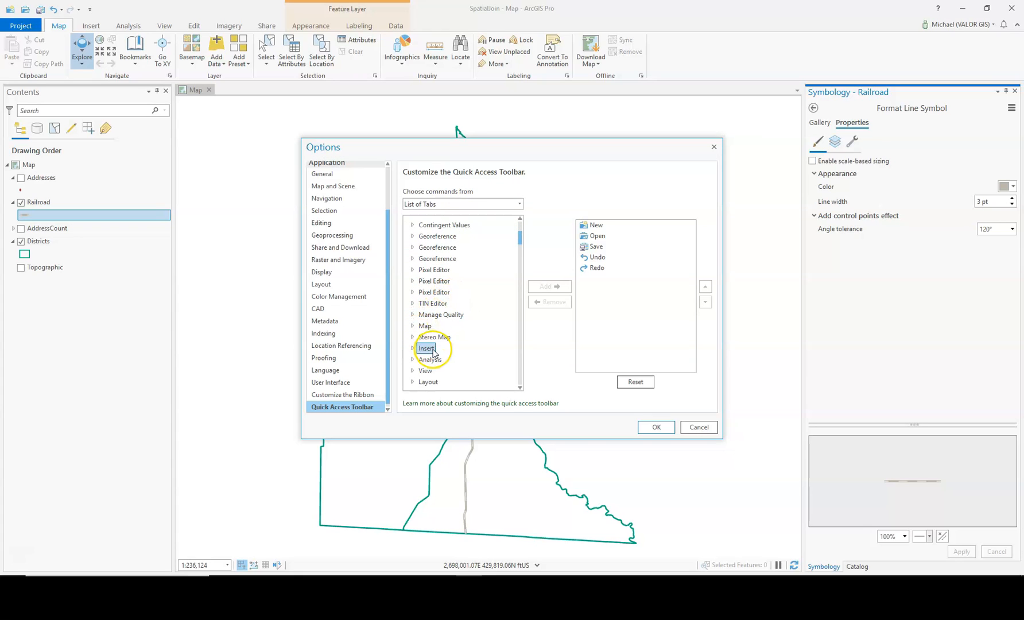
scroll("down", 3)
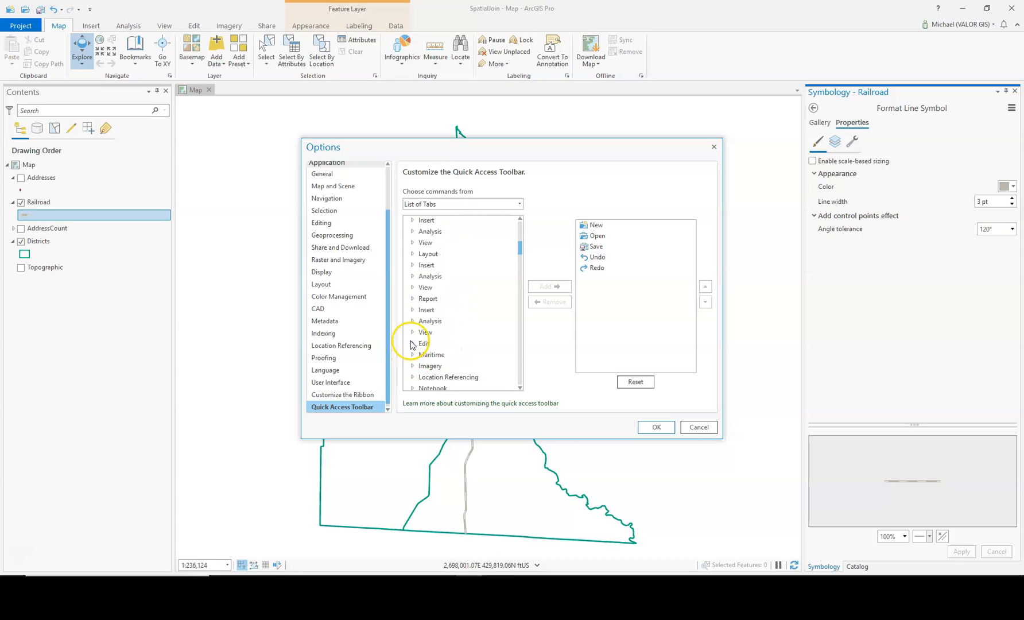
left_click(412, 343)
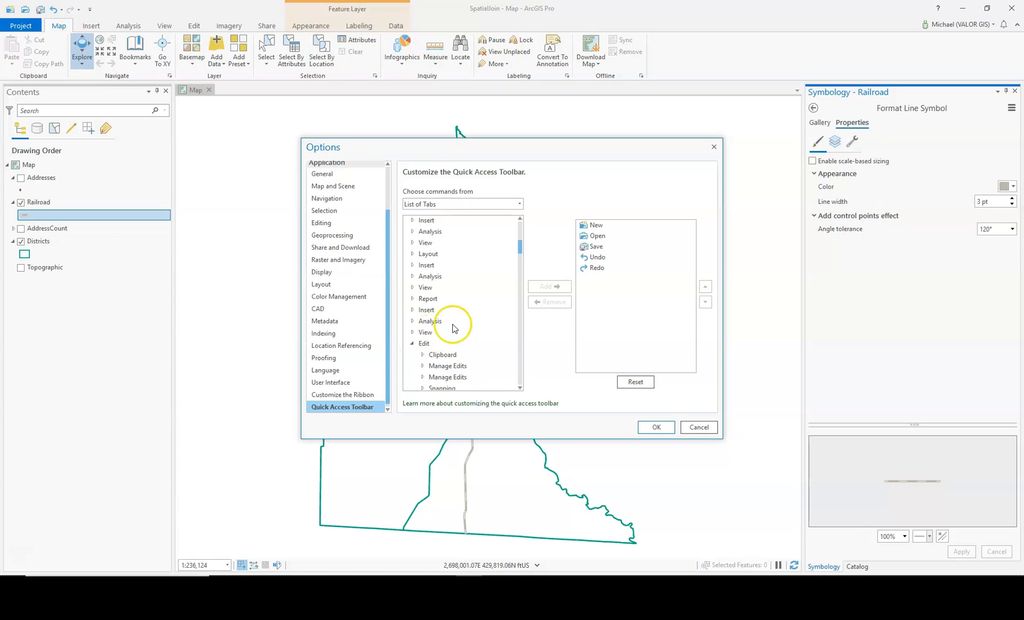
scroll("down", 3)
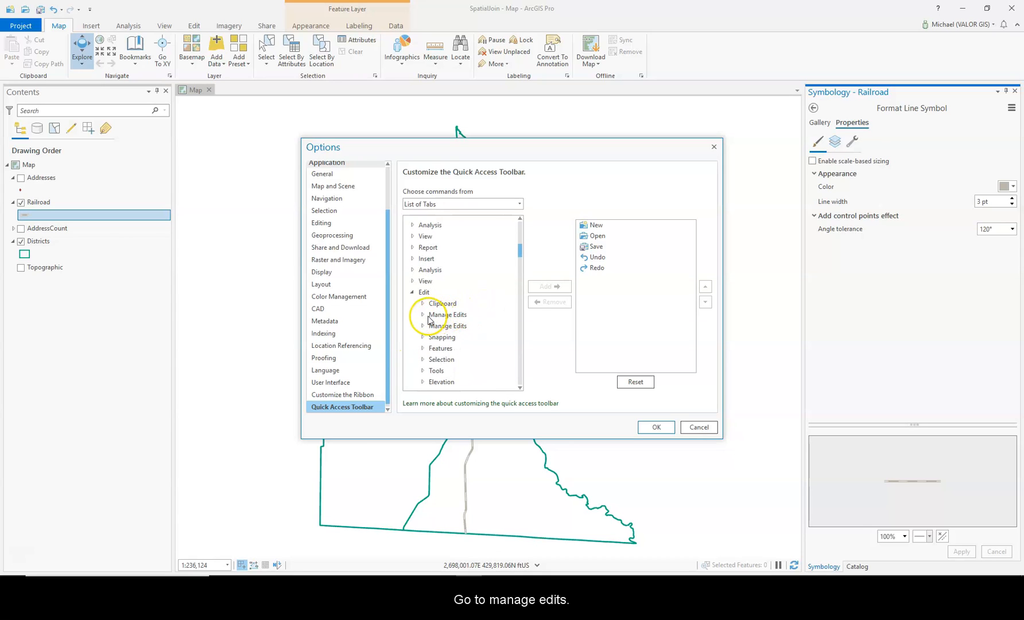
left_click(423, 315)
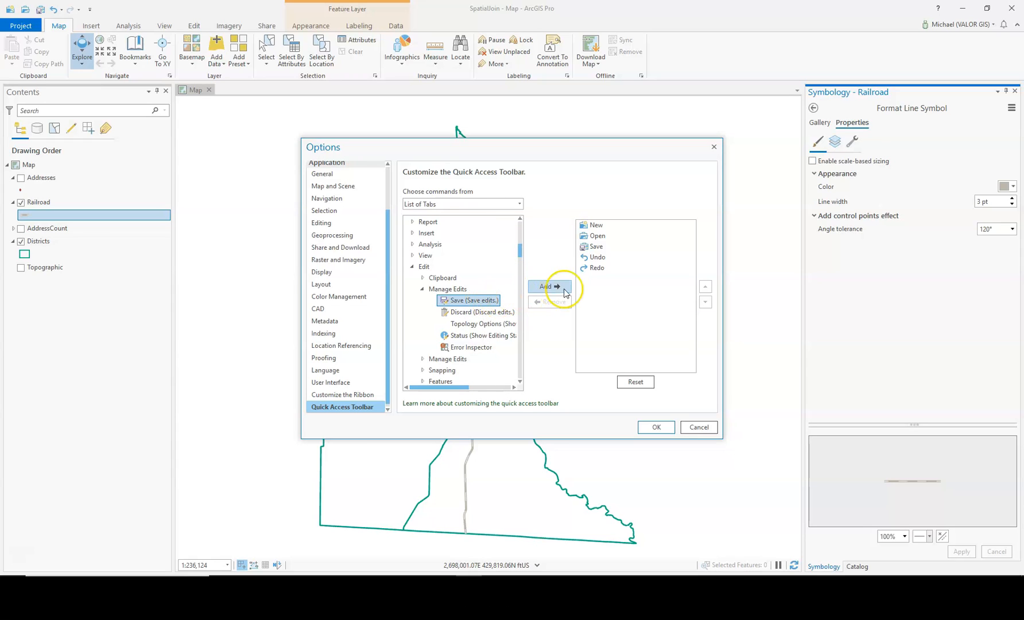
Add Save Edits to the quick access commands and confirm with OK.
left_click(545, 287)
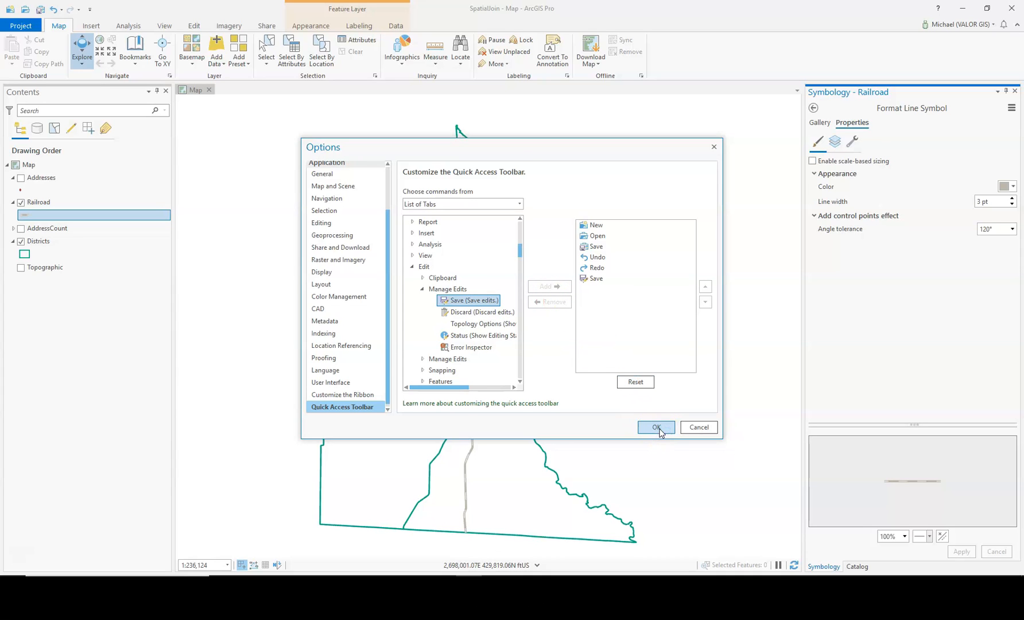
left_click(657, 427)
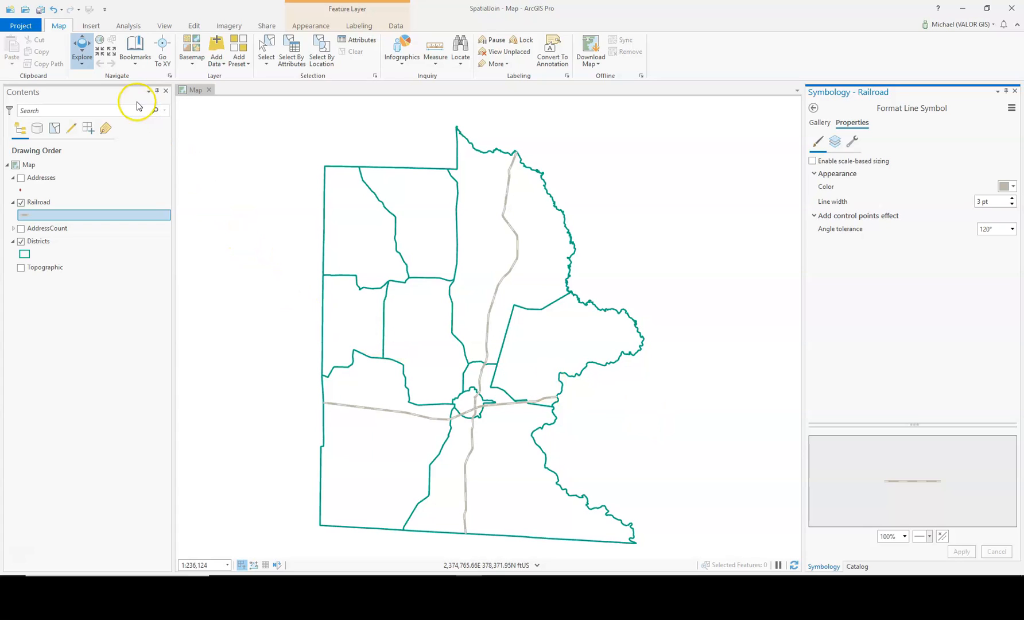
mouse_move(89, 9)
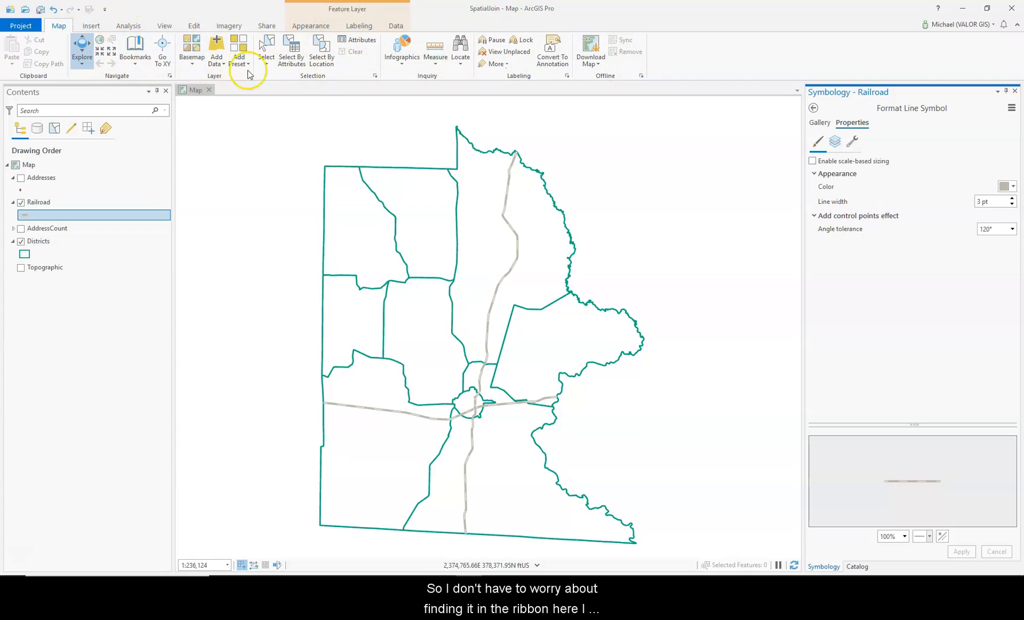
mouse_move(89, 10)
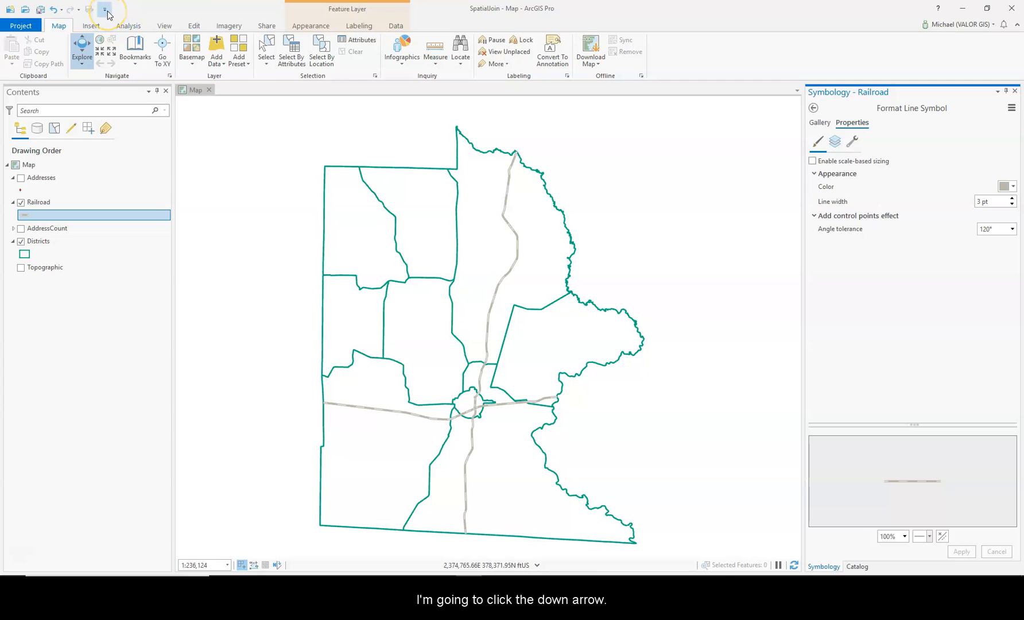
Open the Customize the Ribbon page of the Options dialog.
left_click(104, 9)
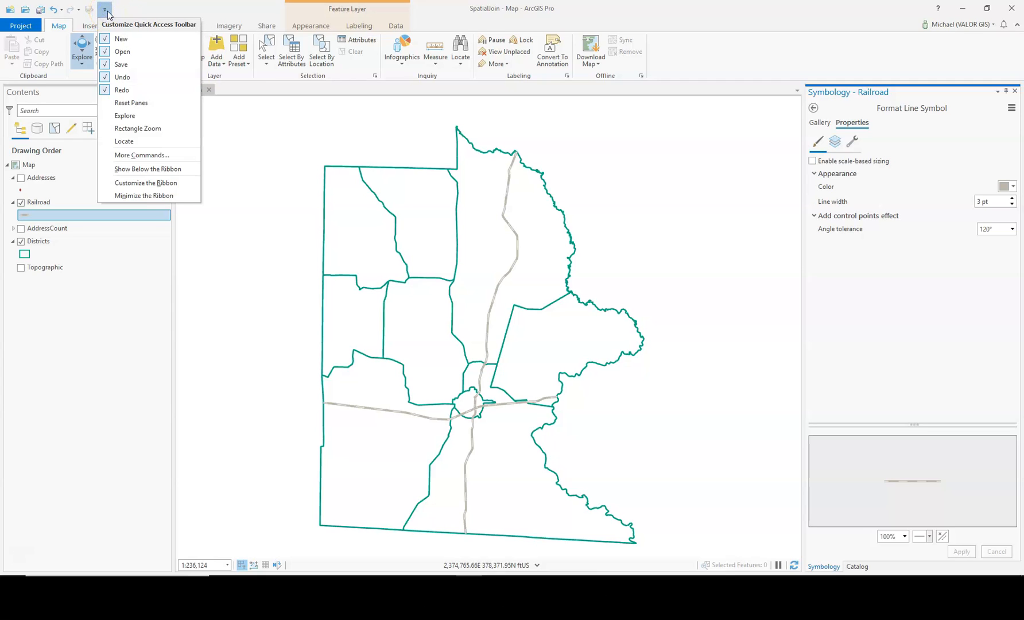
mouse_move(131, 103)
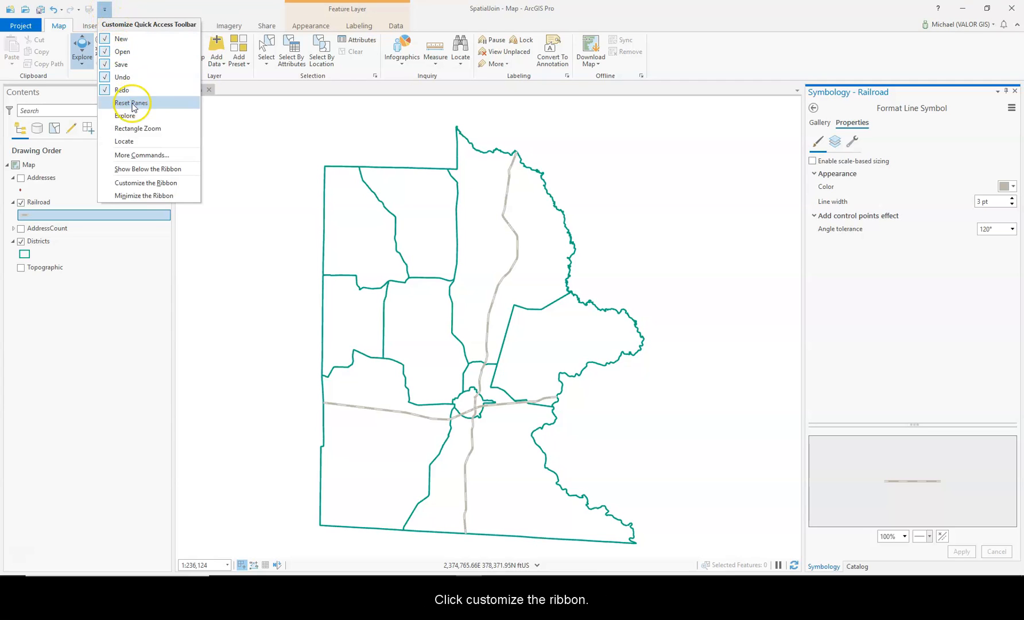
left_click(146, 183)
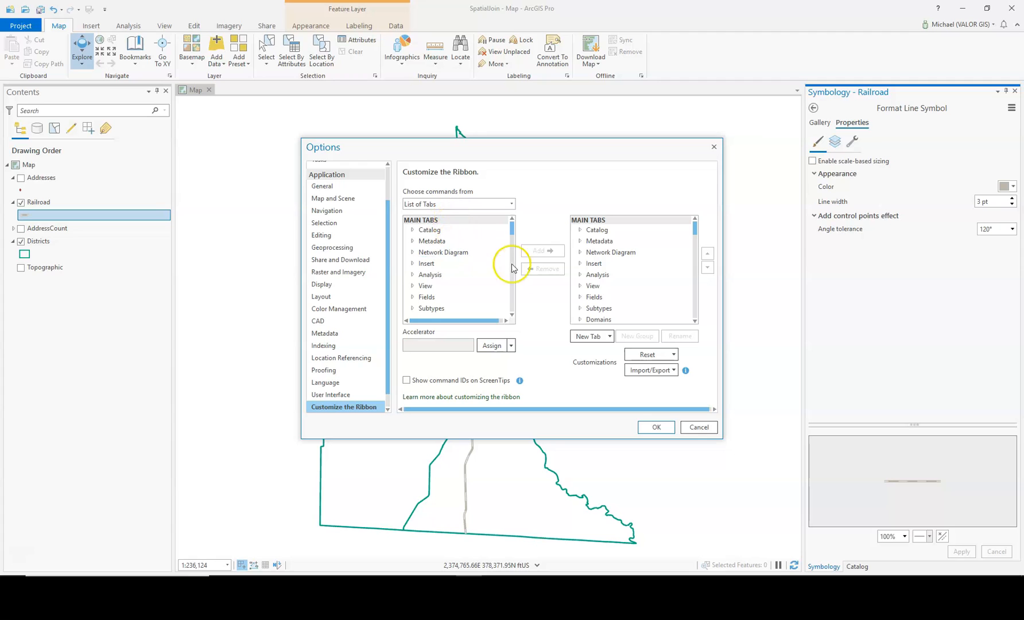
Choose commands from All Commands and filter the list by 'rectangle'.
scroll("down", 3)
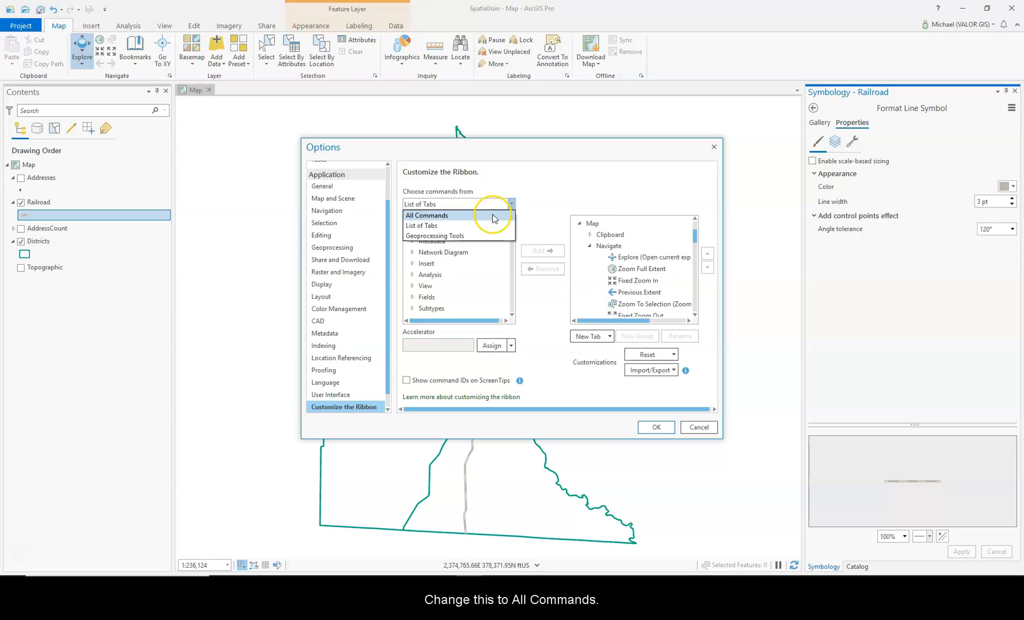
left_click(426, 214)
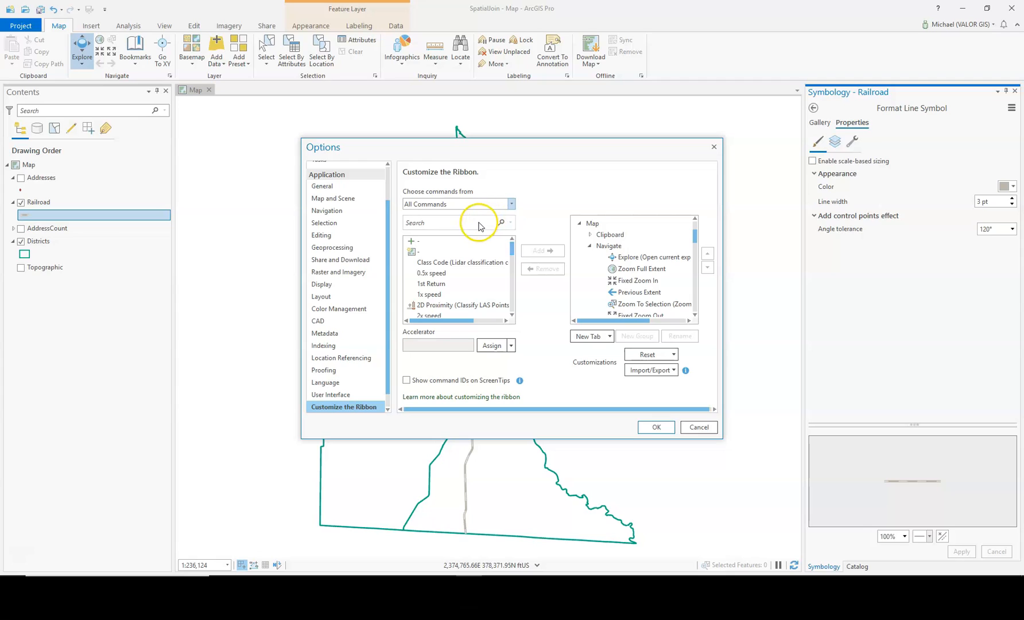
left_click(448, 222)
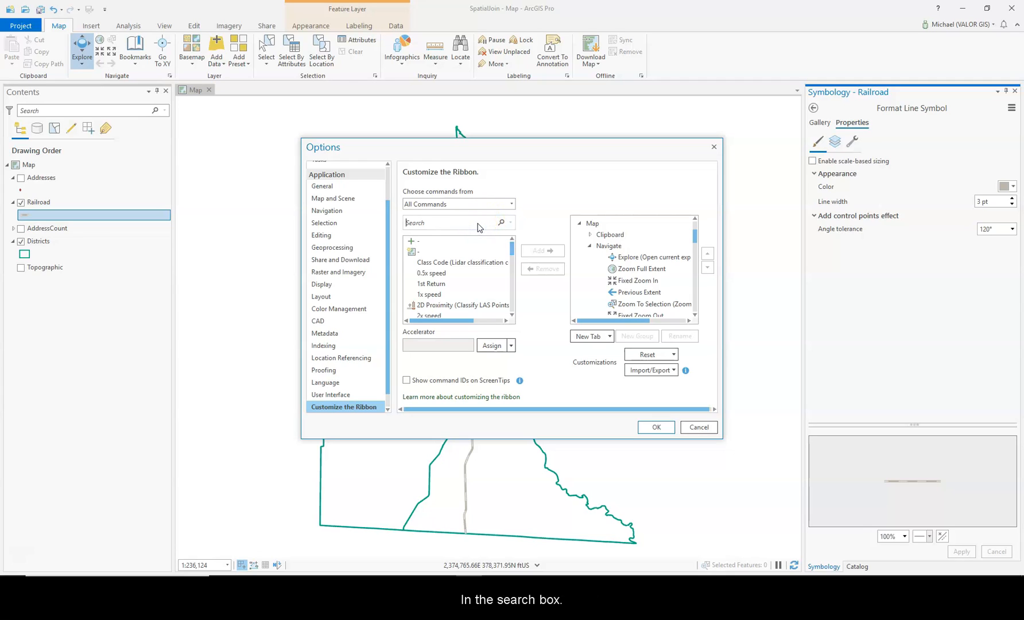
type("re")
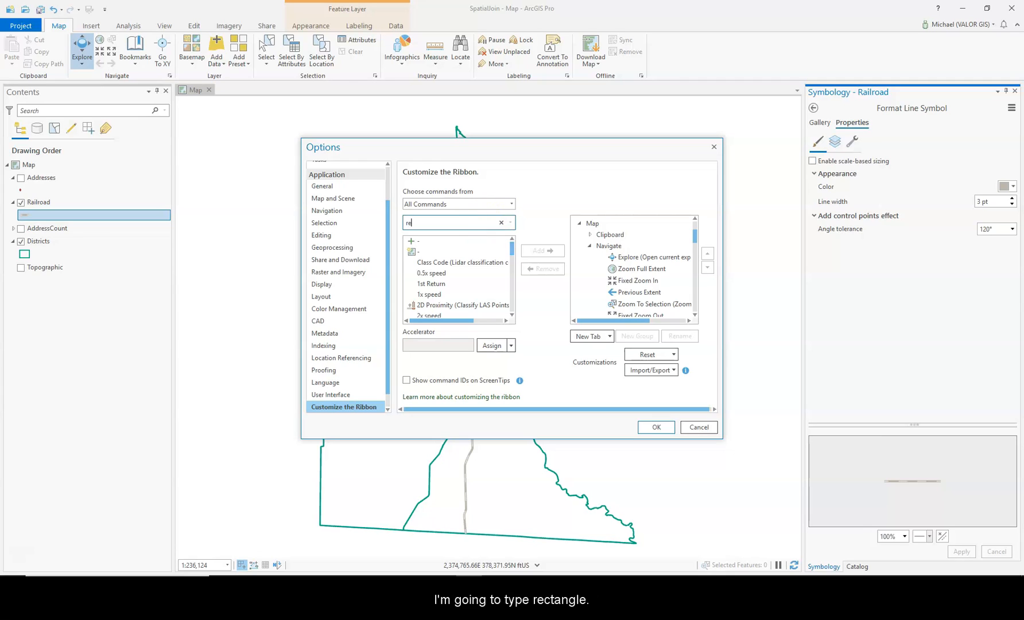
type("rectangle")
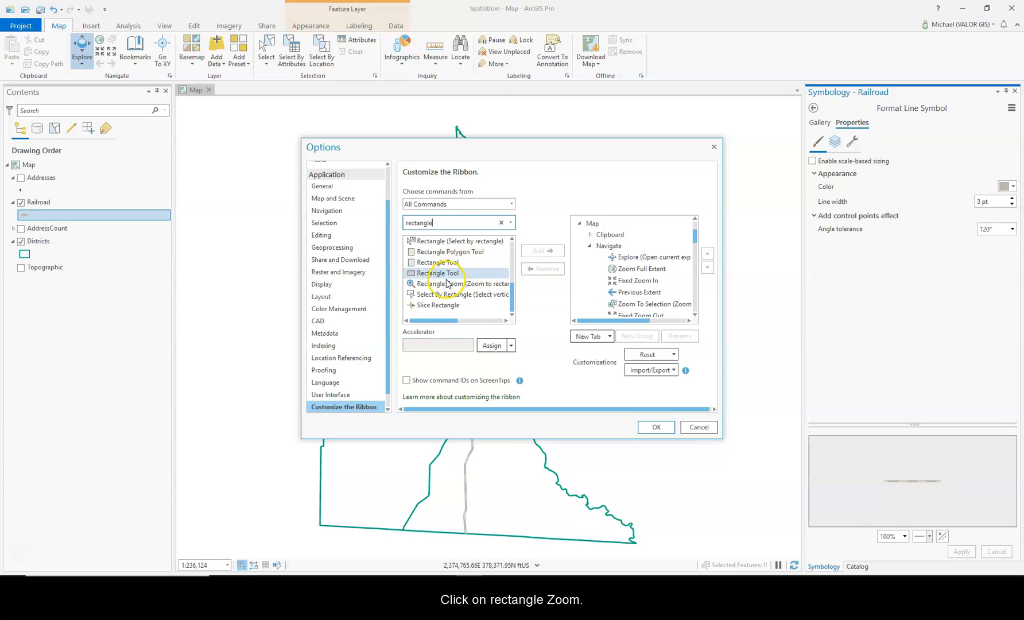
Add Rectangle Zoom to the Map tab's Navigate group and confirm with OK.
left_click(459, 283)
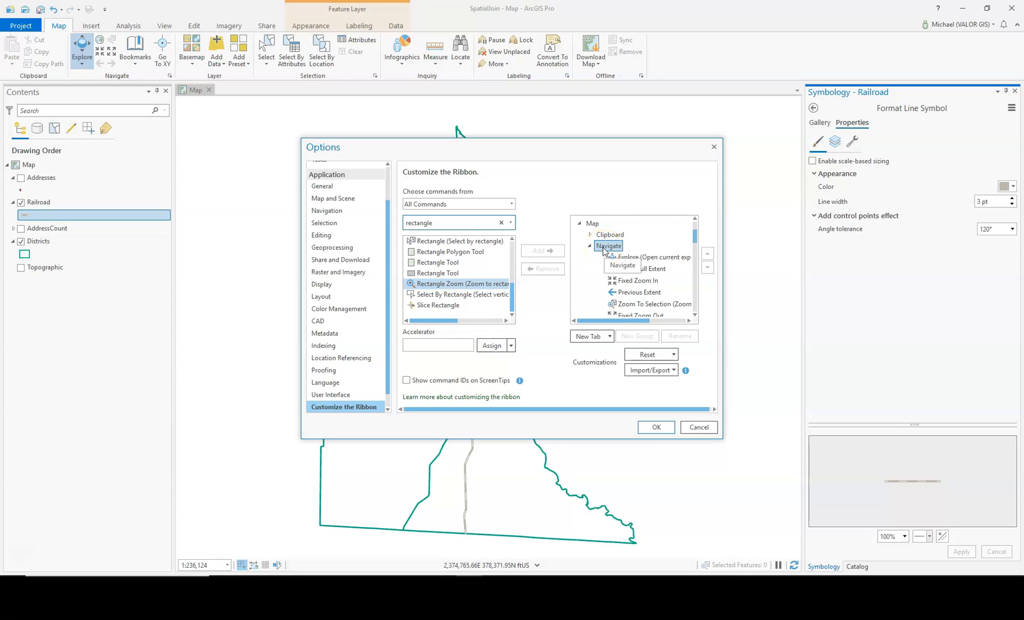
left_click(460, 283)
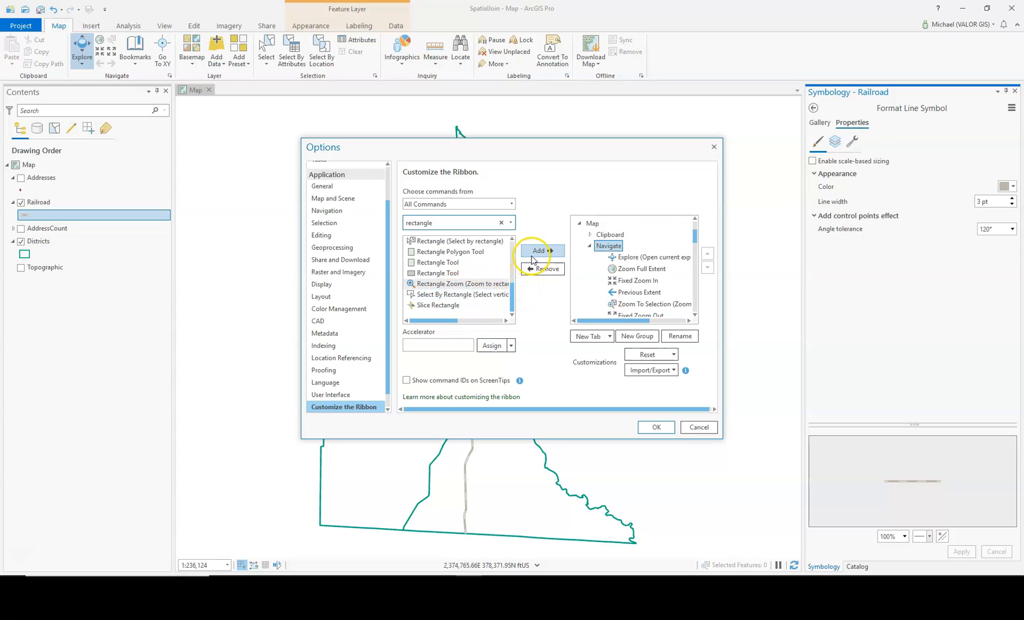
mouse_move(547, 285)
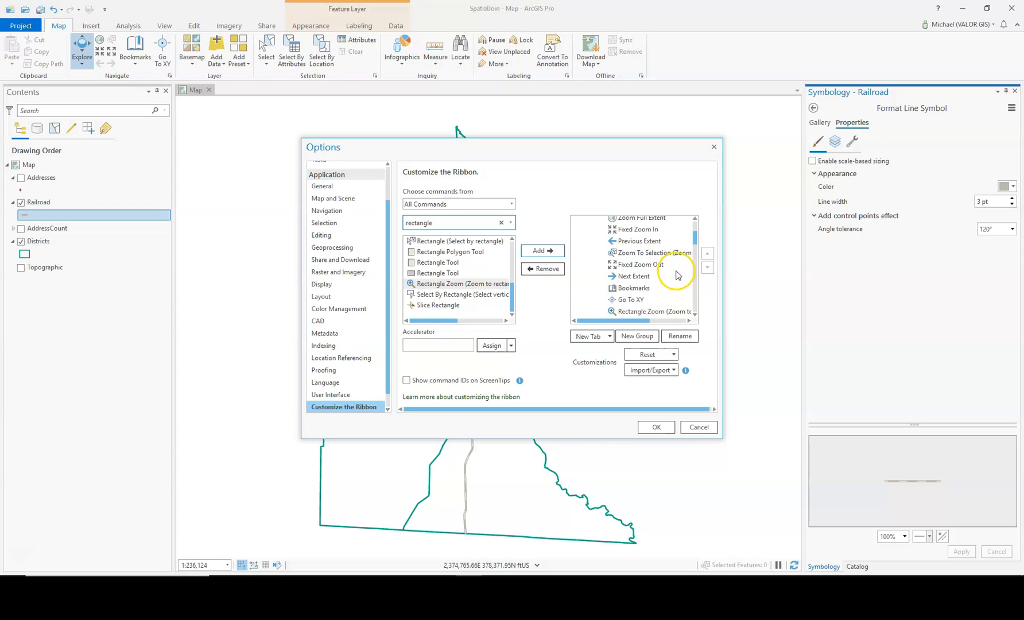
mouse_move(665, 293)
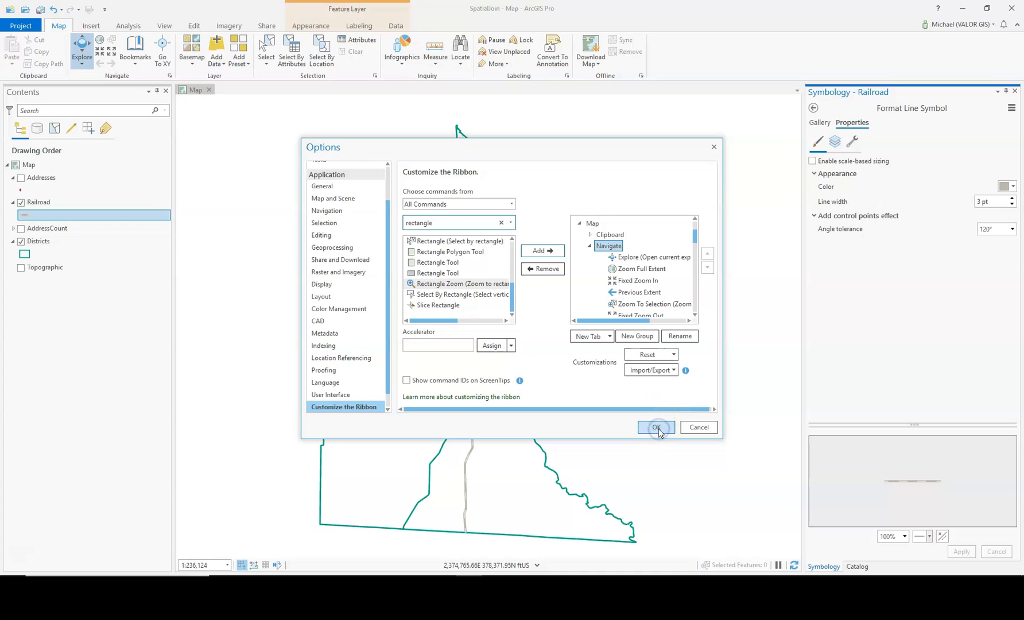
left_click(657, 428)
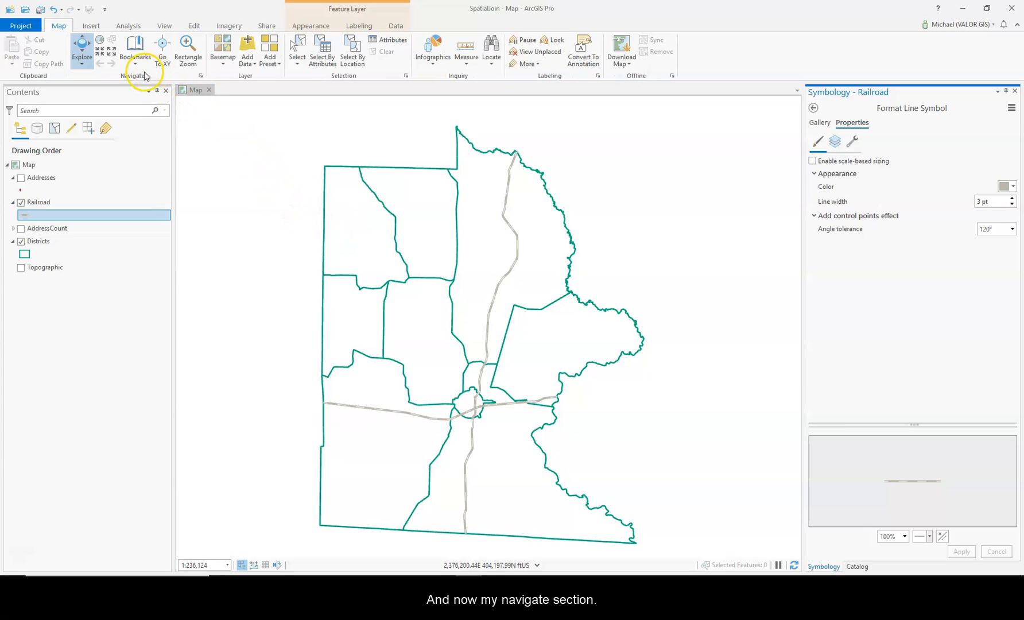
mouse_move(188, 51)
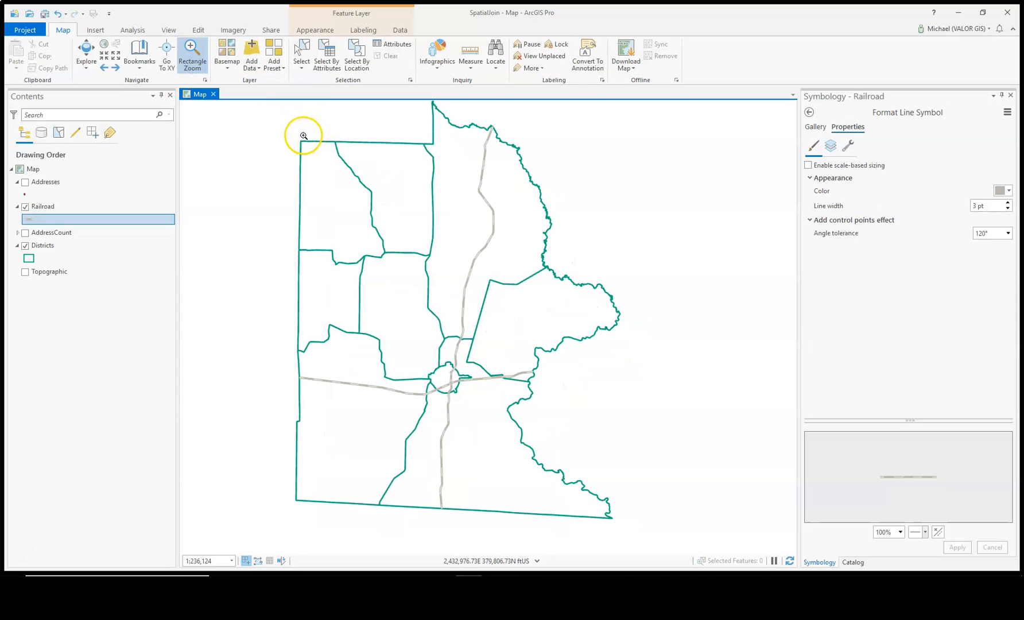
Rectangle-zoom onto the upper-left district boundaries of the map.
left_click_drag(302, 136, 447, 267)
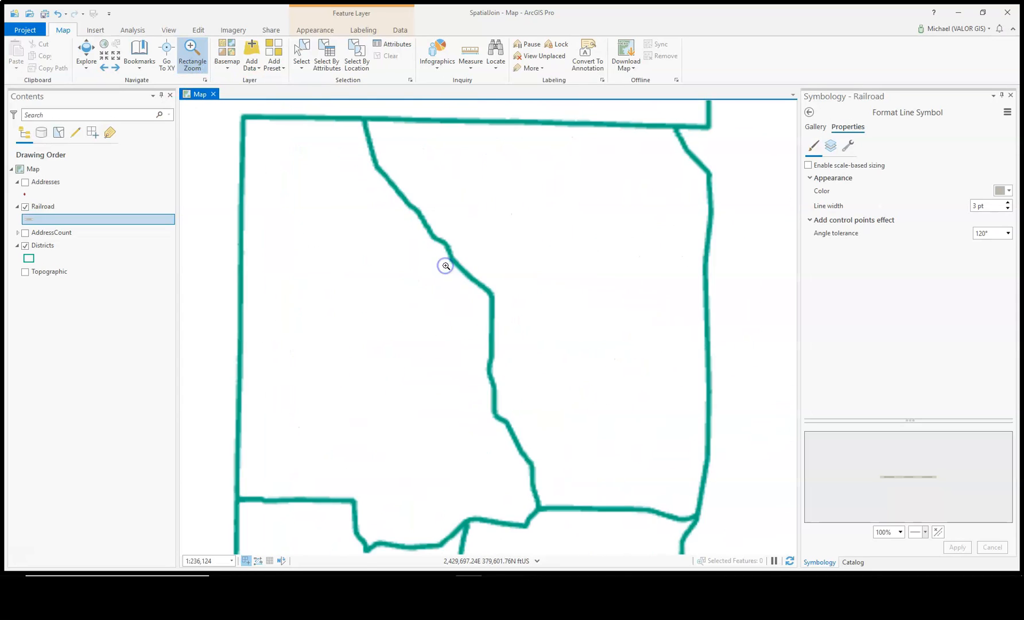